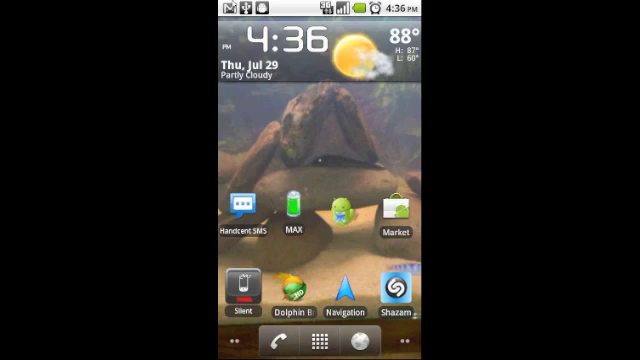
Step: Search Android Market for 'App Protector' to find App Protector Pro
click(388, 204)
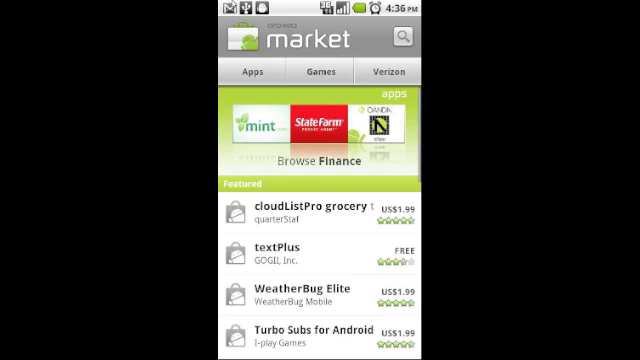
click(401, 37)
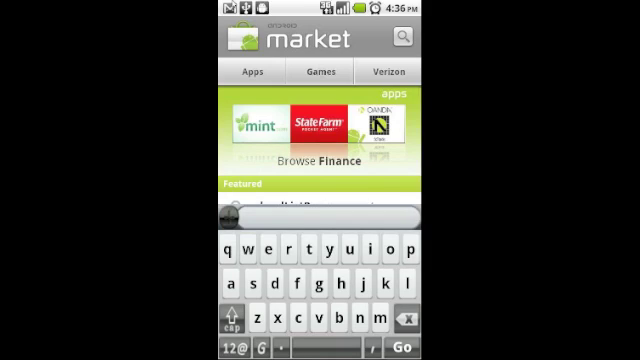
text(App)
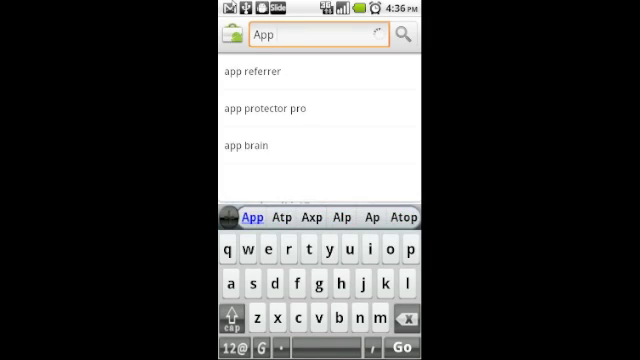
text(p)
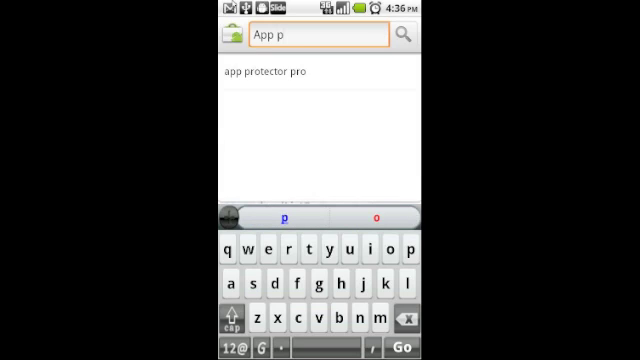
text(rote)
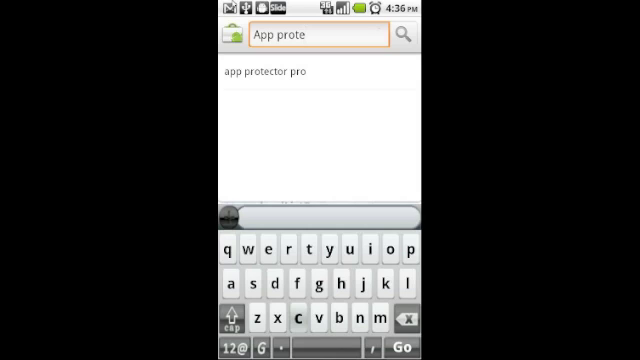
text(ct)
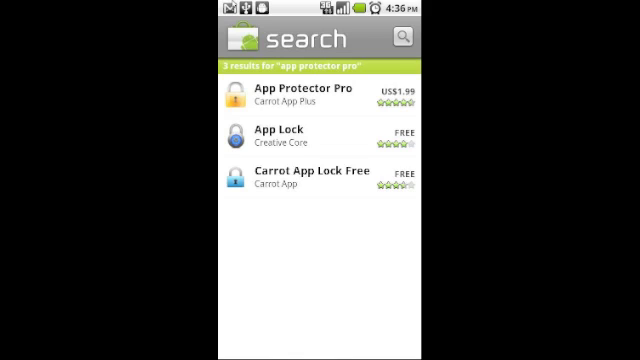
Step: Leave the App Protector Pro results and go back to the home screen
click(330, 98)
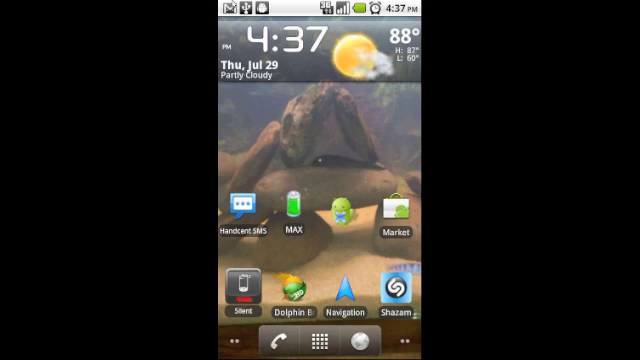
Step: Launch App Protector Pro from the app drawer to view protected apps like Gmail and Facebook
click(319, 330)
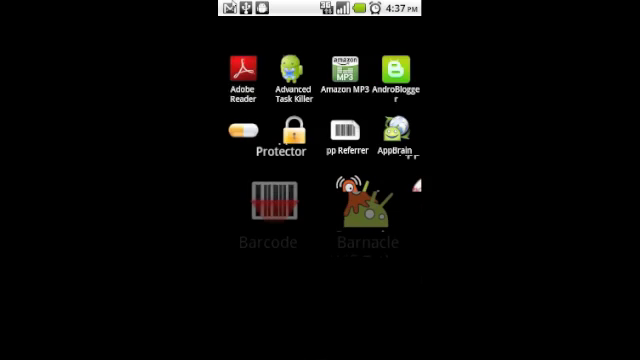
click(259, 139)
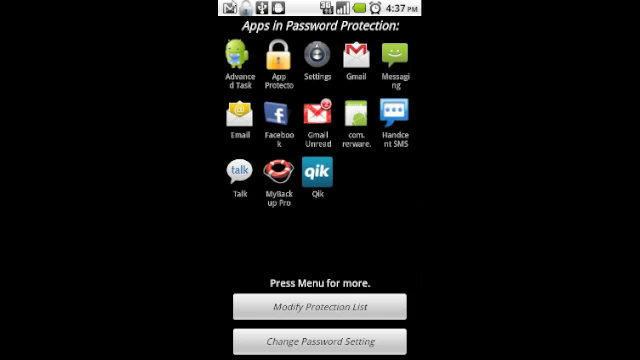
click(320, 306)
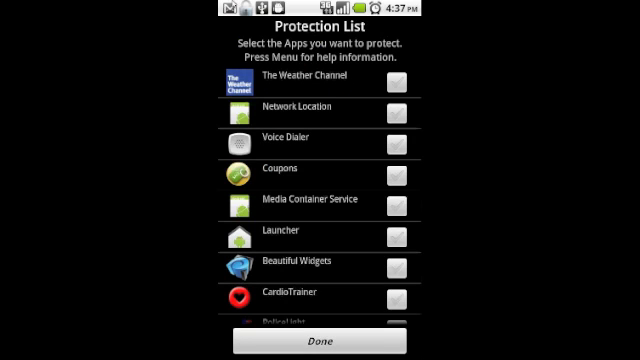
scroll(down, 3)
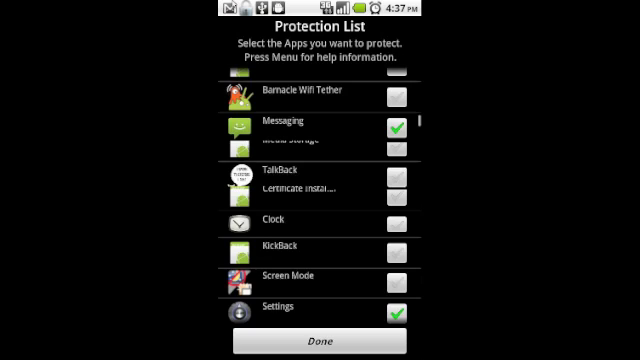
scroll(down, 3)
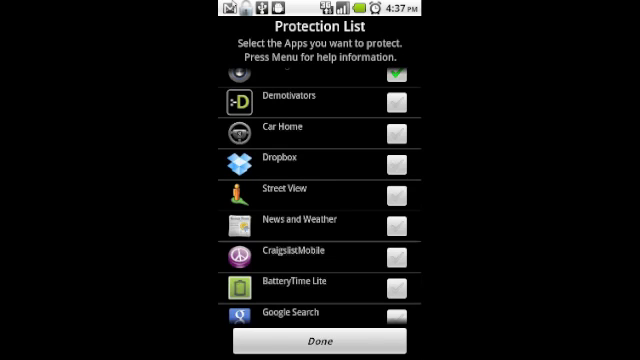
click(320, 346)
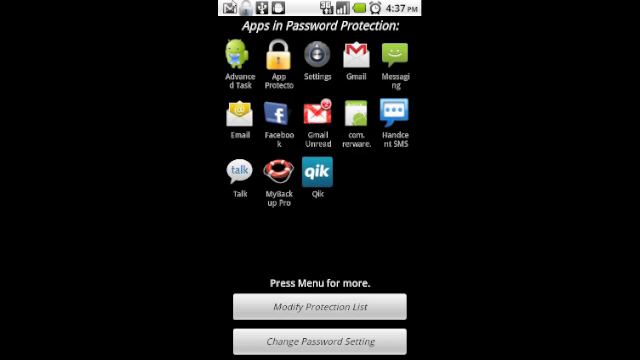
Step: Browse Change Password Setting through the Protection, Password and Unlock Pattern options
click(320, 339)
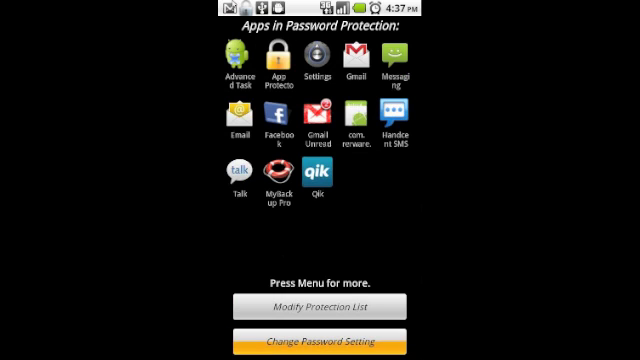
click(320, 339)
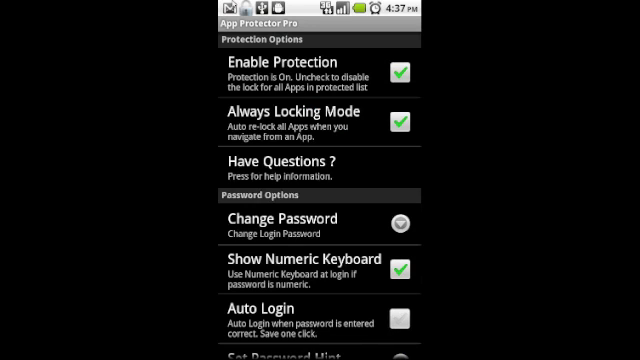
scroll(down, 3)
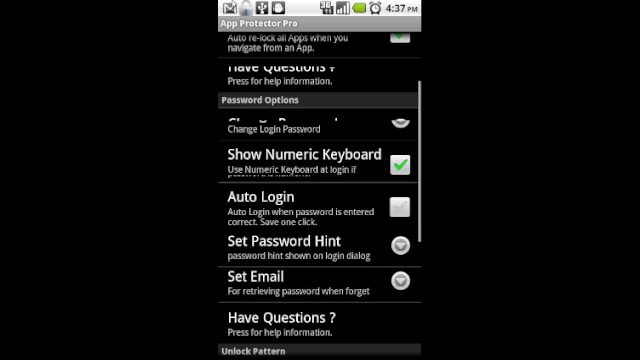
scroll(down, 3)
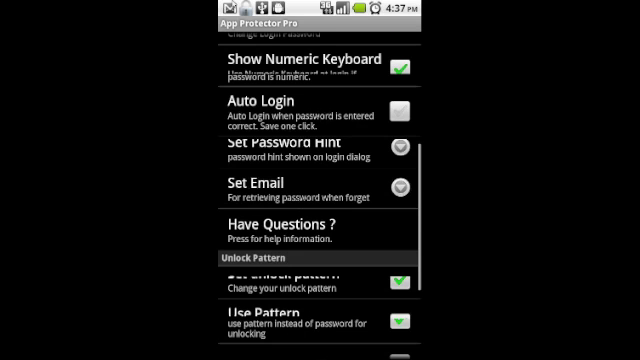
scroll(down, 3)
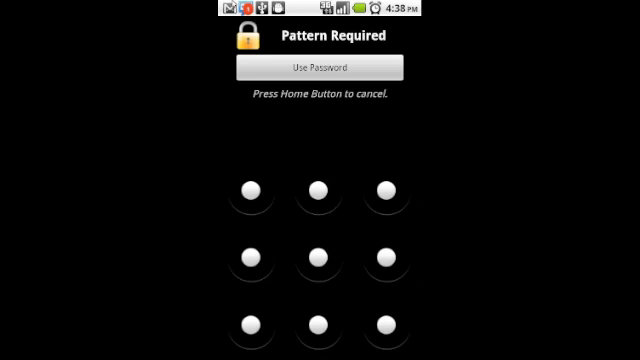
Step: Switch the Pattern Required screen to password entry and submit the password to open Settings
click(320, 68)
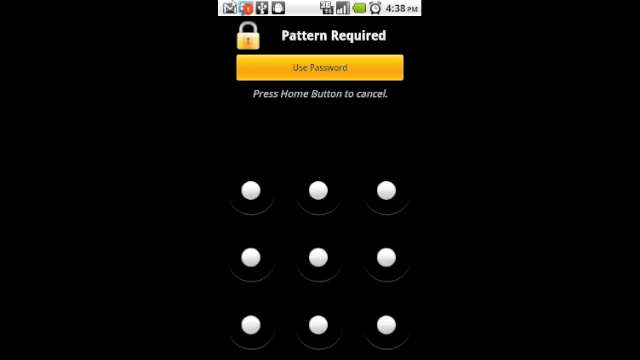
click(320, 68)
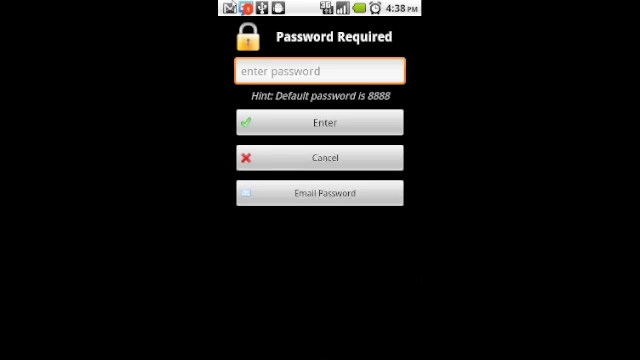
click(320, 71)
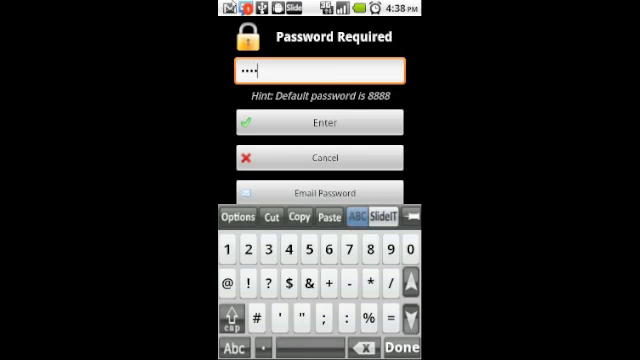
click(320, 122)
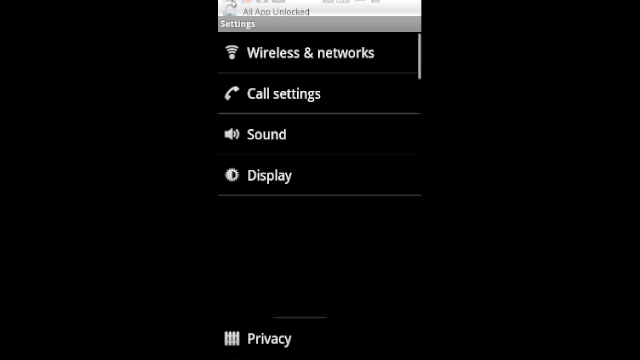